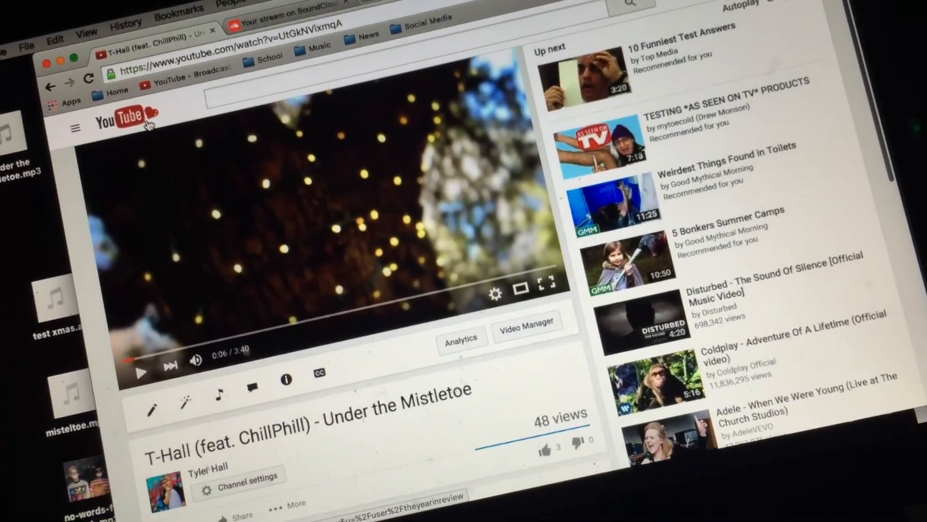
{"action": "scroll", "scroll_direction": "down", "scroll_amount": 3}
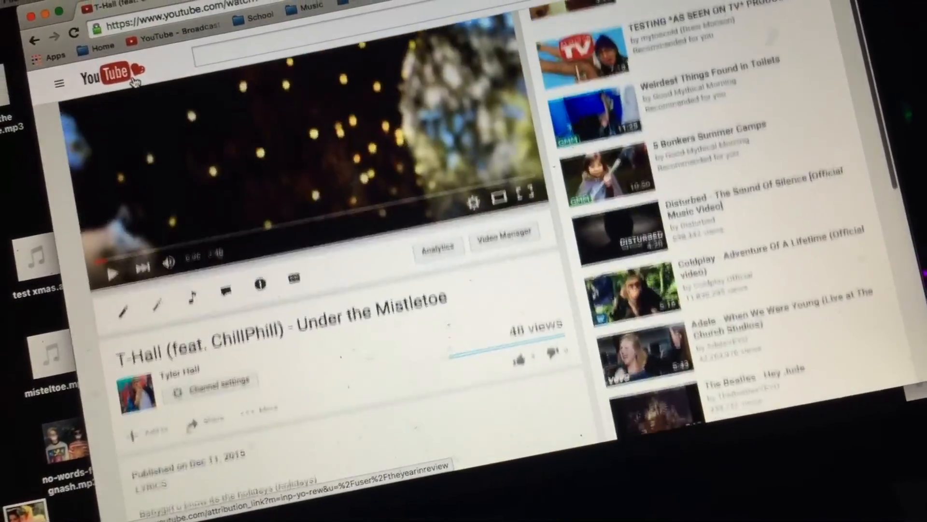